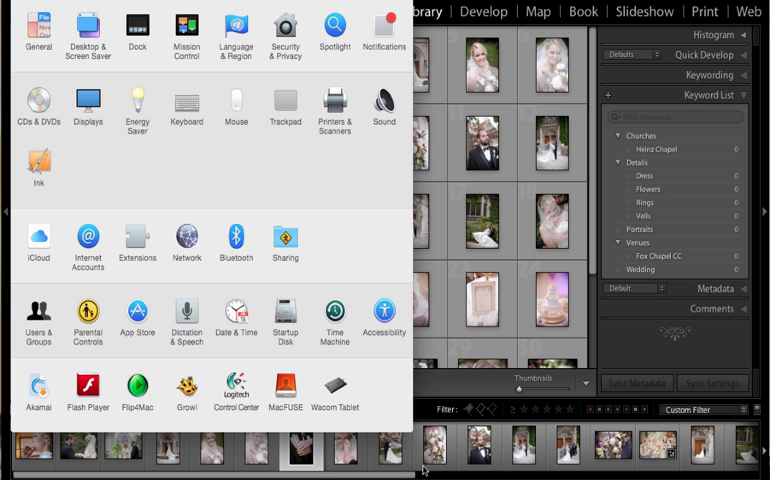
mouse_move(357, 384)
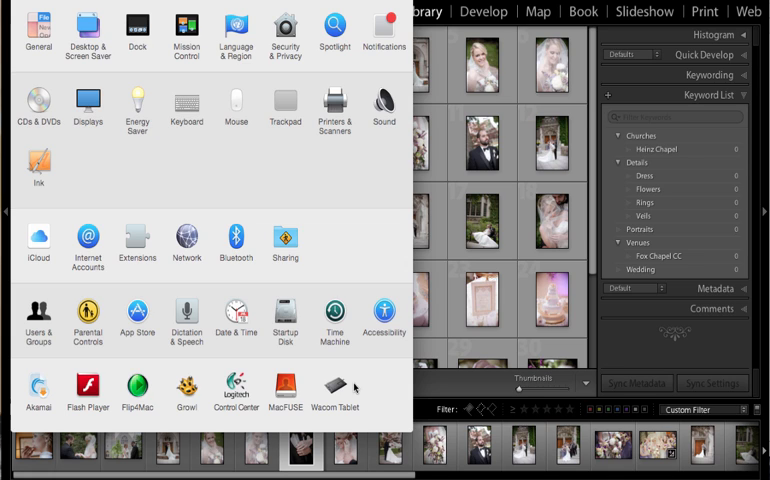
mouse_move(351, 385)
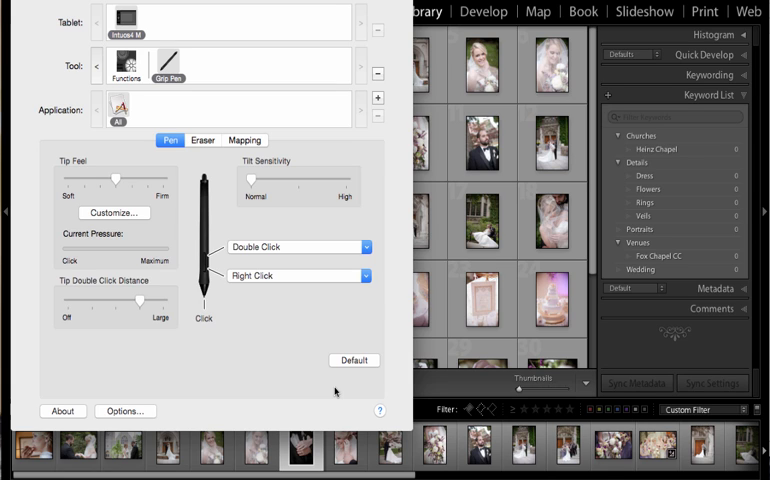
mouse_move(362, 92)
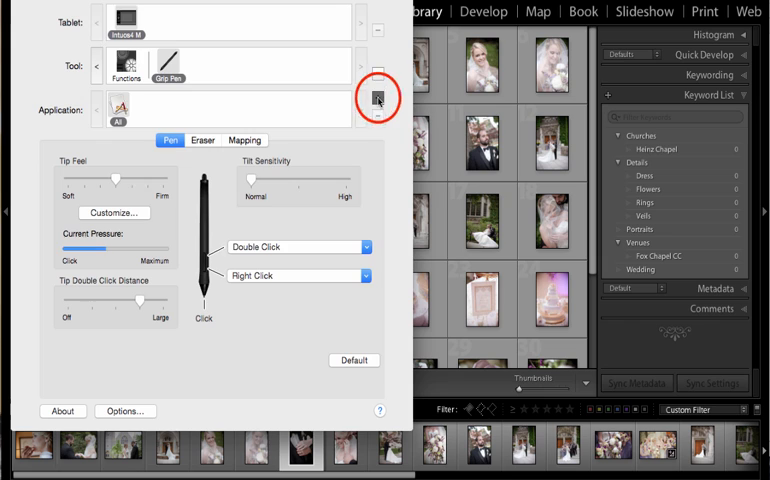
Add Adobe Photoshop Lightroom 5 as a separate application in the Wacom pen settings
left_click(378, 98)
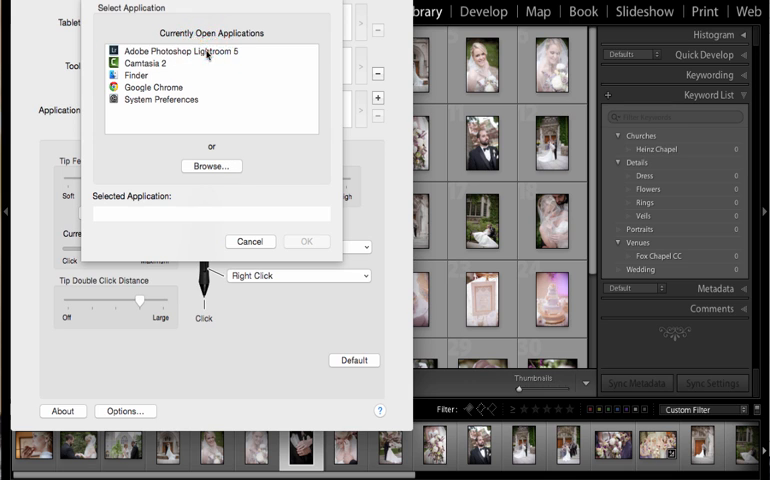
left_click(178, 52)
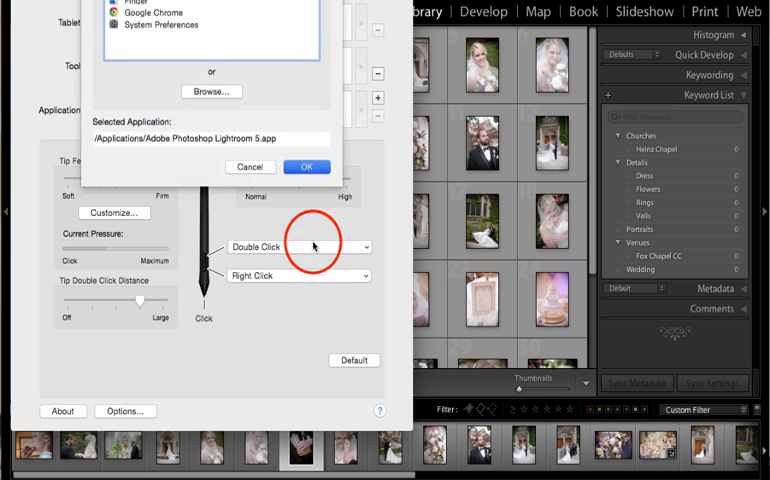
left_click(305, 166)
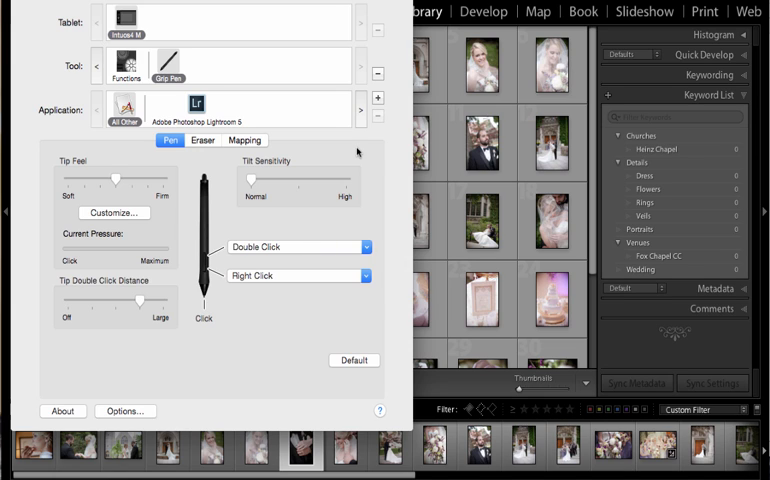
mouse_move(289, 120)
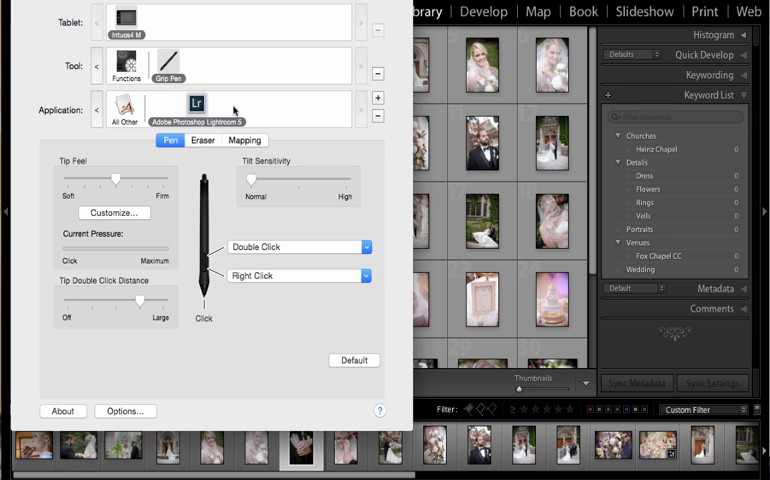
mouse_move(170, 65)
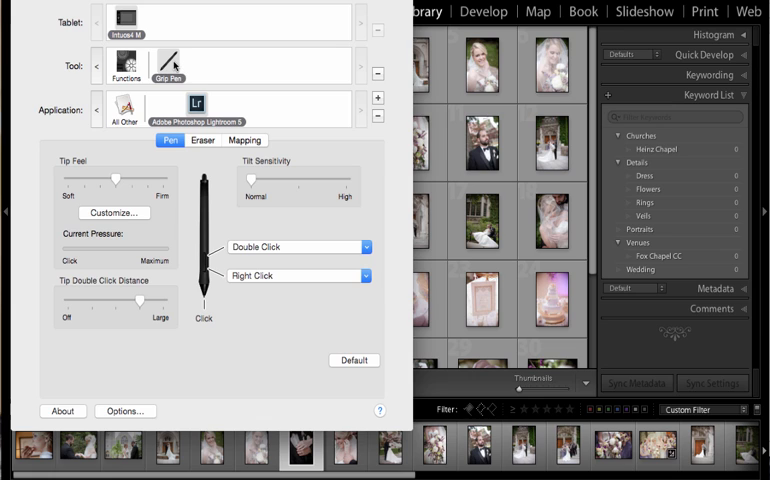
mouse_move(239, 98)
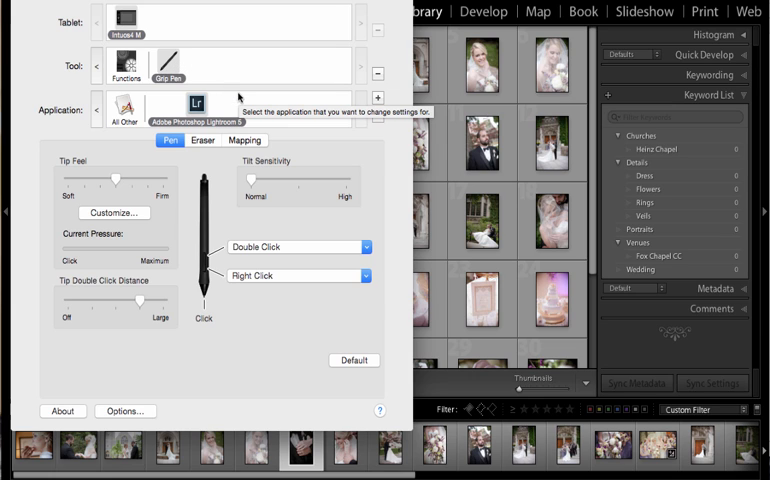
mouse_move(301, 224)
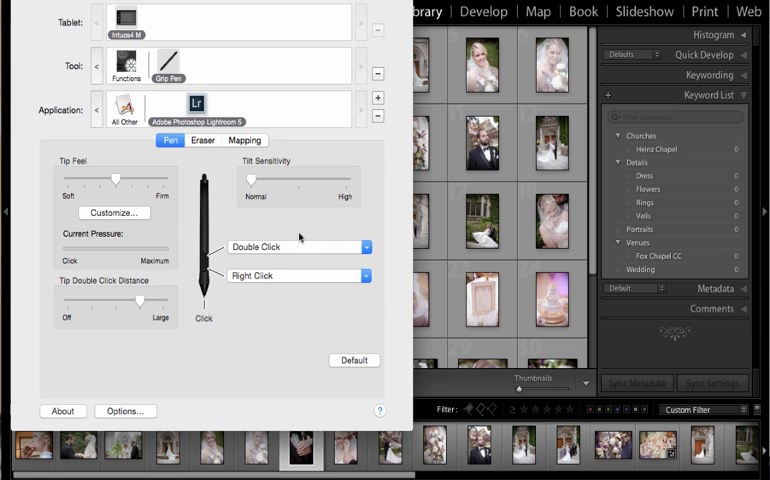
mouse_move(308, 224)
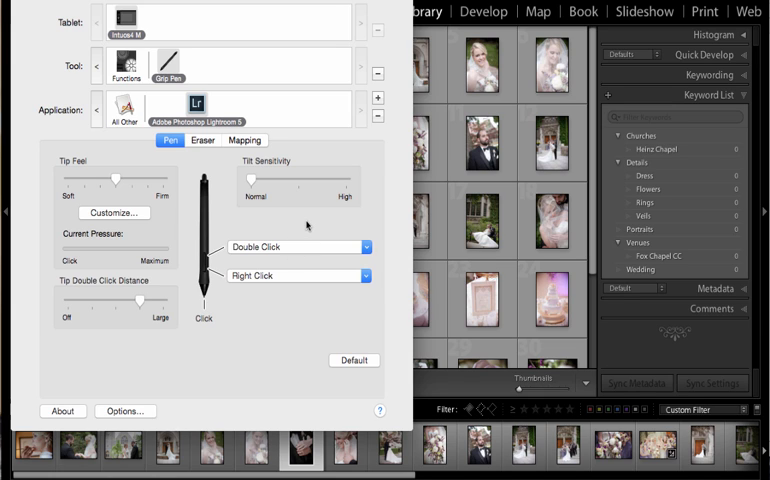
mouse_move(264, 225)
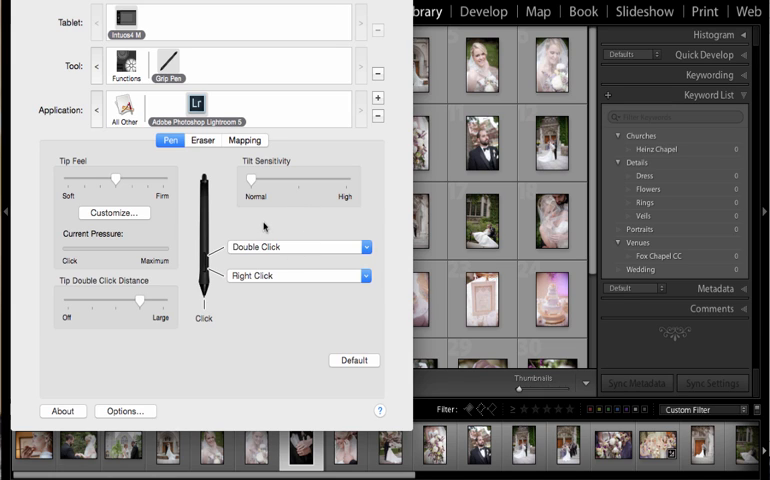
mouse_move(266, 232)
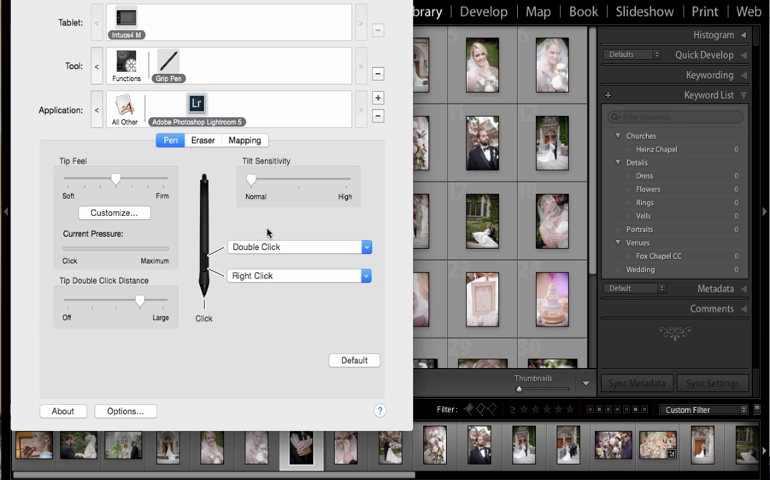
mouse_move(237, 263)
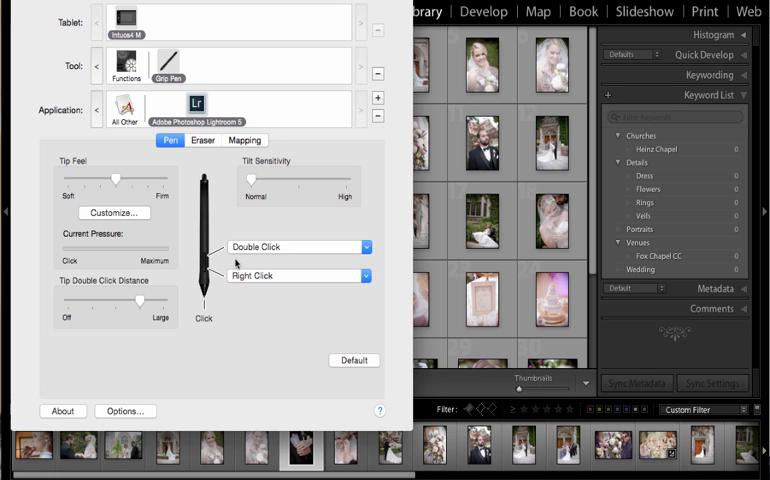
mouse_move(221, 263)
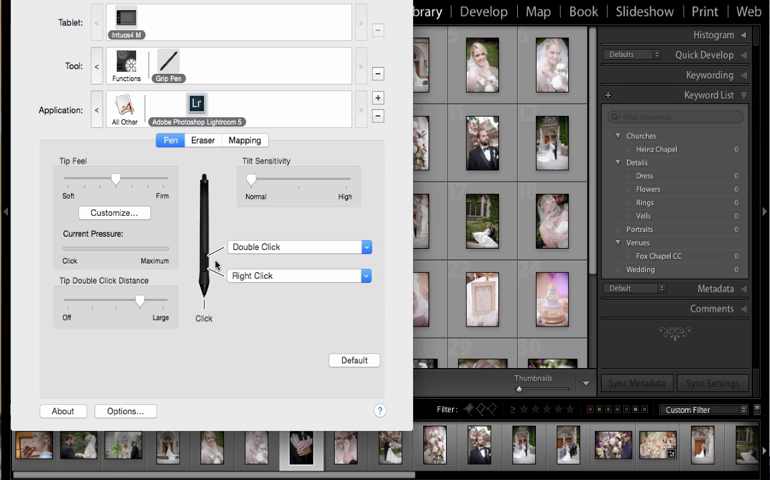
mouse_move(260, 247)
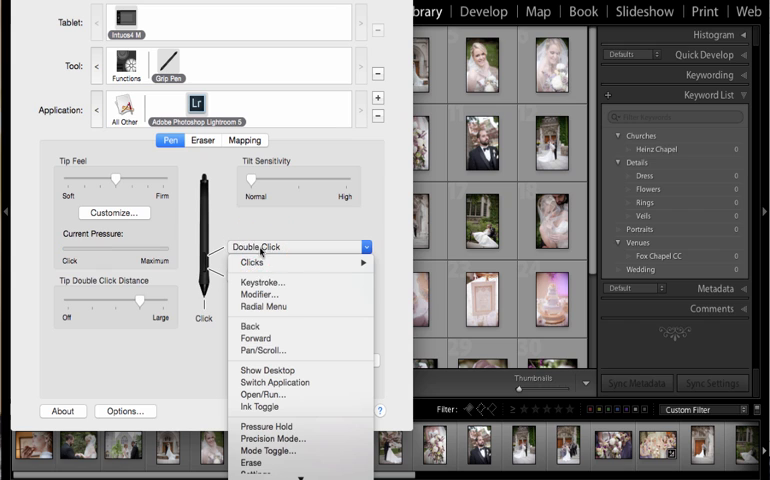
Assign the upper pen side switch a Right Arrow keystroke named 'Right arrow'
left_click(263, 282)
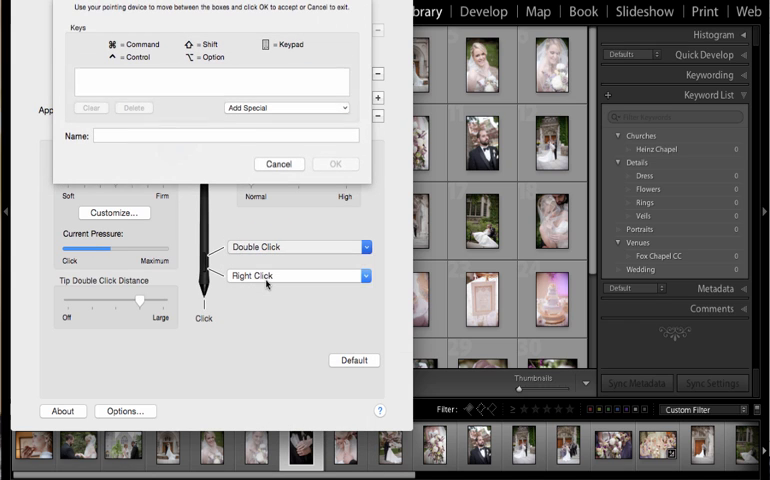
left_click(365, 247)
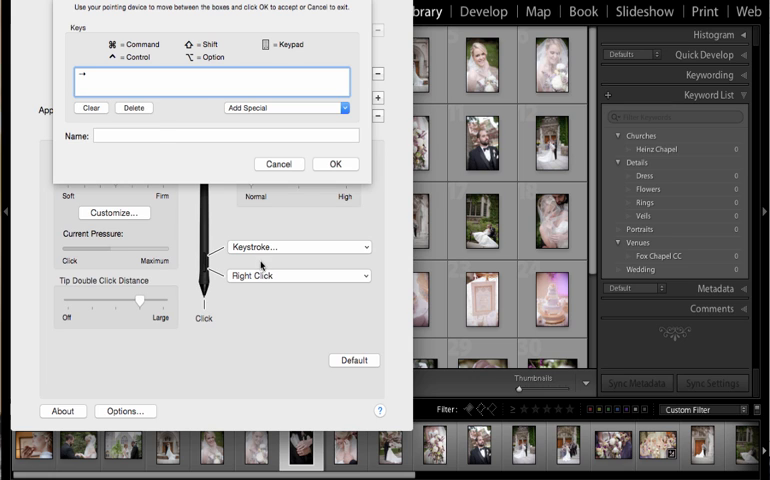
left_click(225, 135)
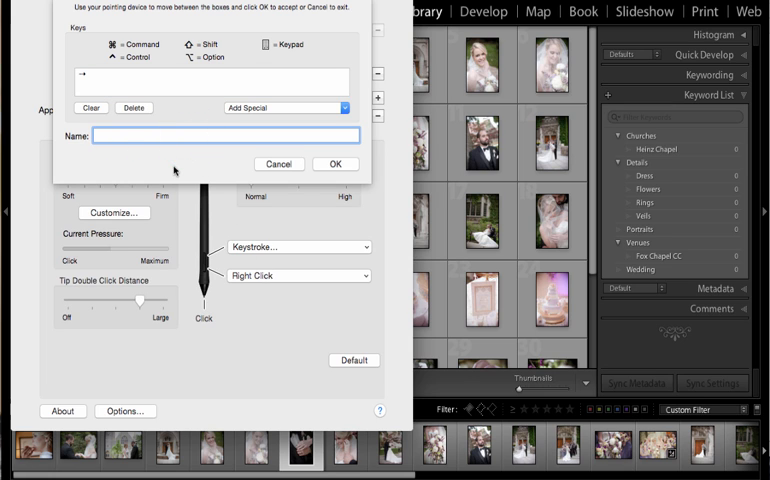
type("Right arrow")
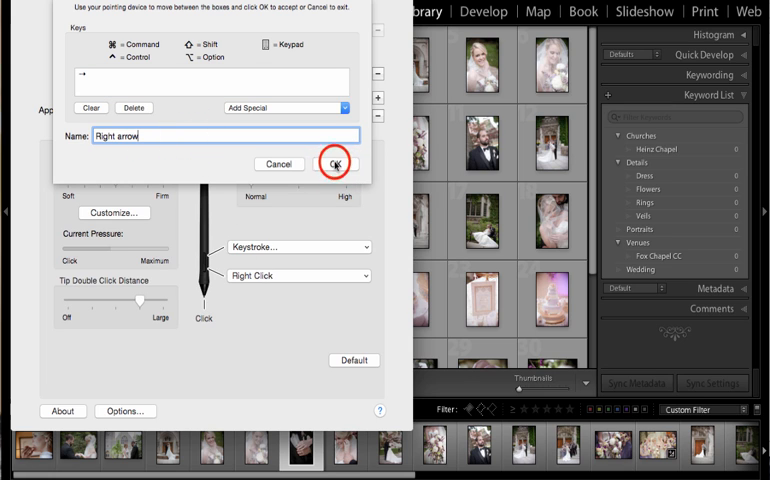
left_click(330, 163)
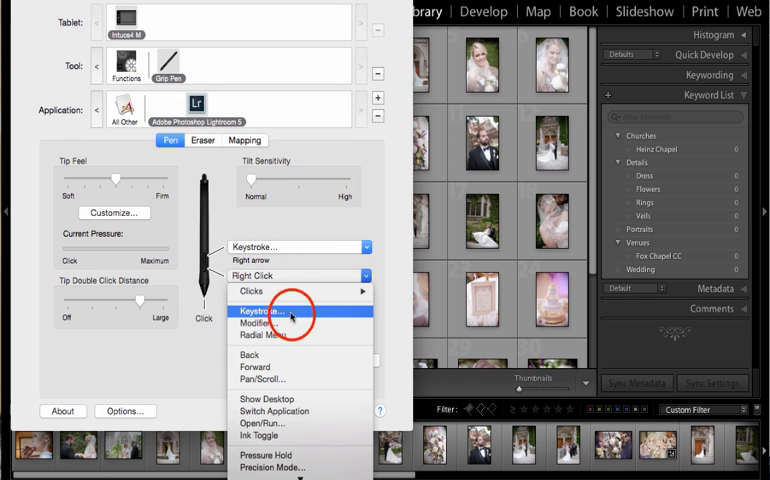
Assign the lower pen side switch a Left Arrow keystroke named 'Left arrow'
left_click(268, 311)
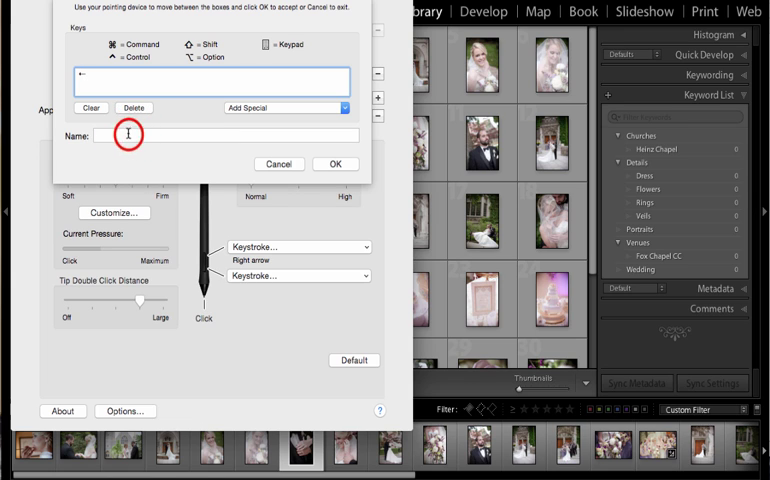
type("Left arrow")
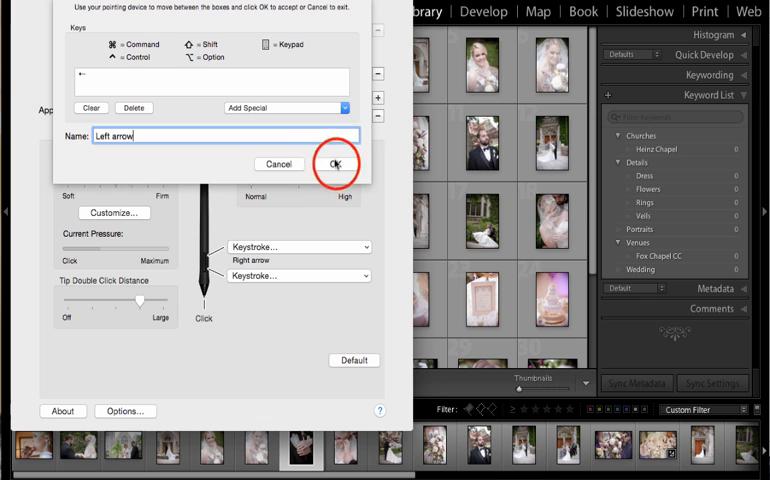
left_click(333, 163)
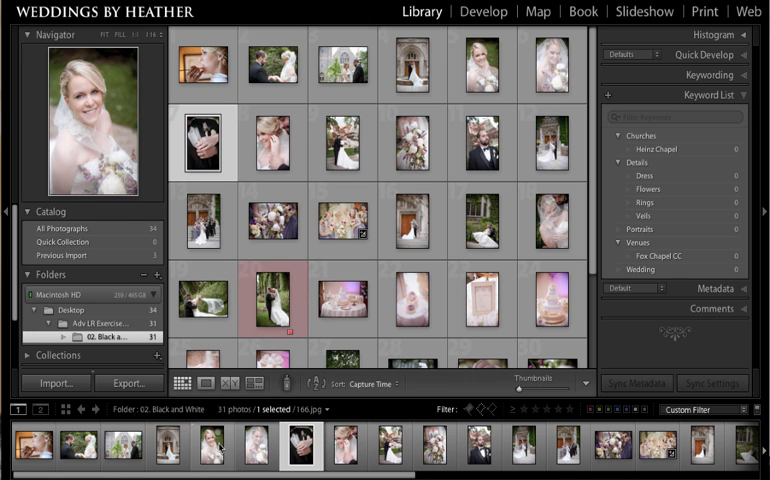
Step through the Library photos and show the veiled bride photo 177.jpg in Loupe view
left_click(282, 143)
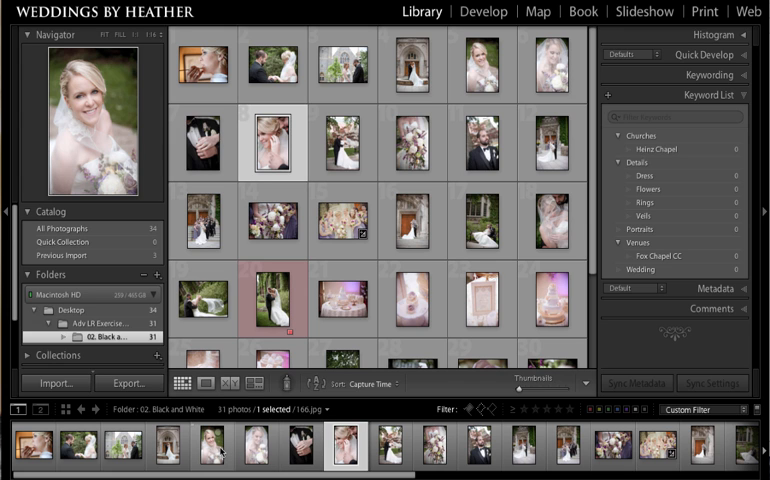
left_click(265, 450)
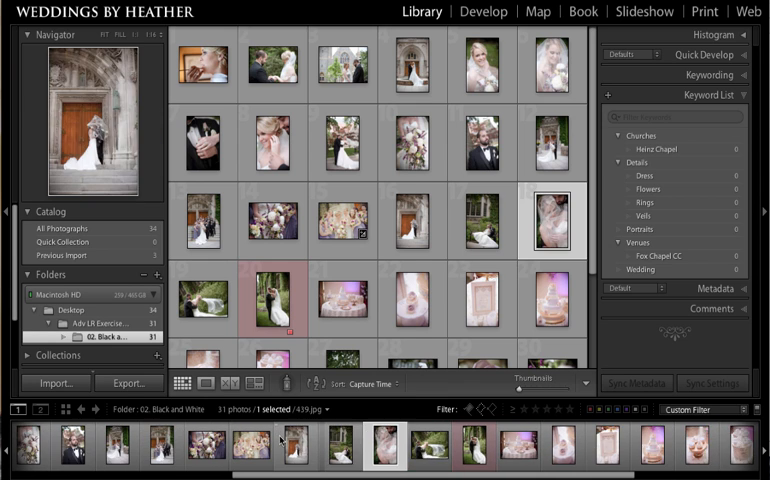
left_click(203, 227)
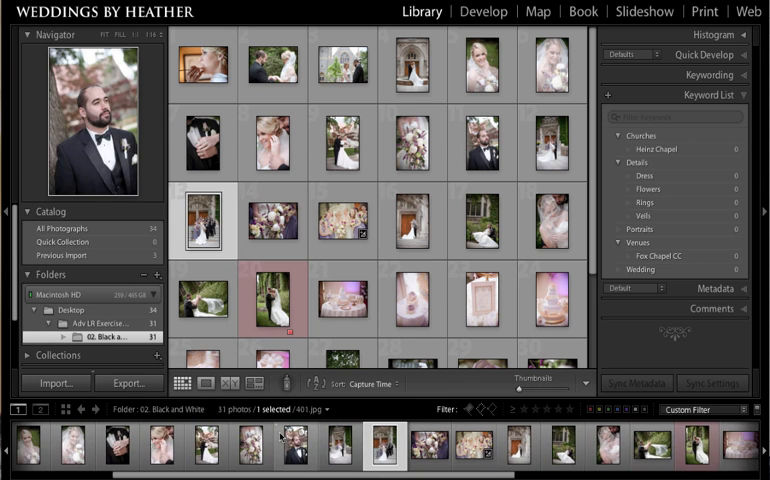
left_click(415, 145)
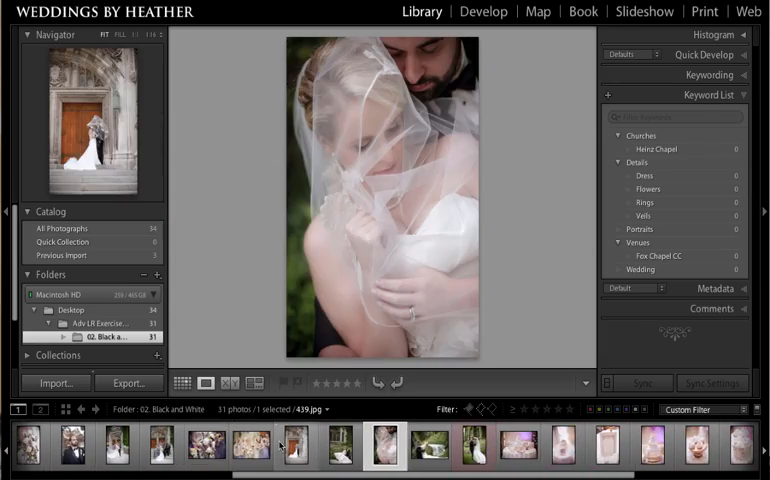
left_click(338, 445)
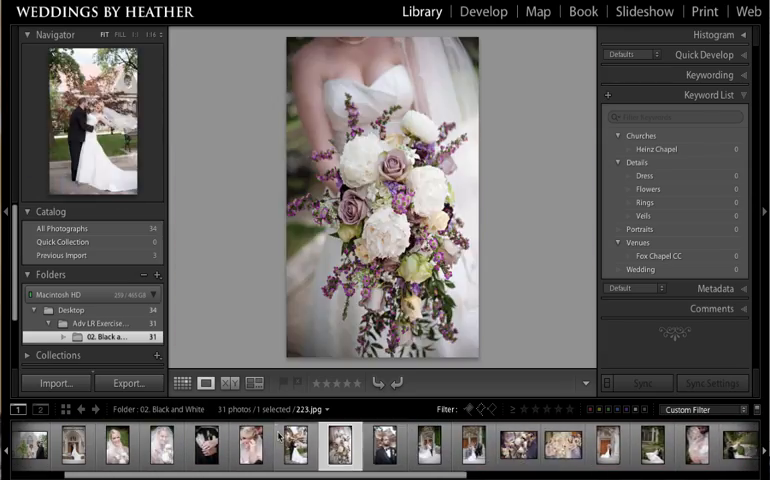
left_click(257, 444)
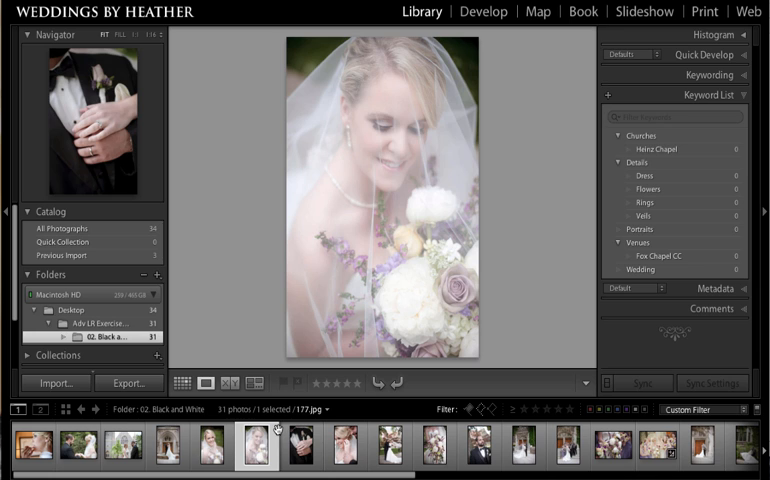
left_click(210, 446)
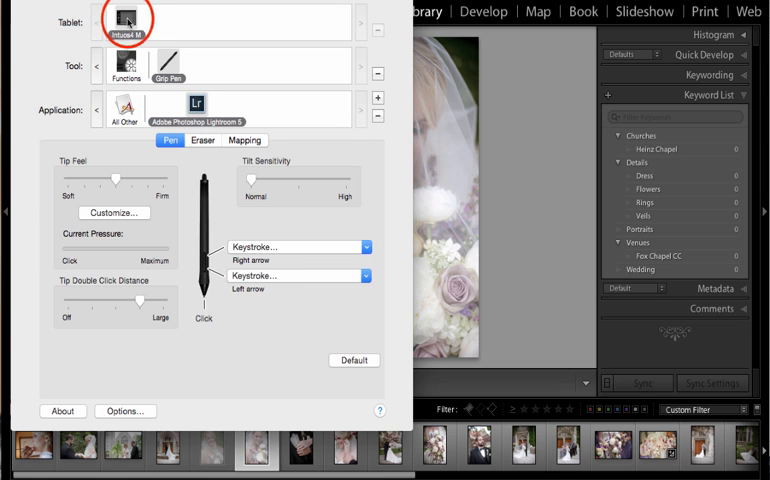
Select the Functions tool to display the ExpressKeys settings for All applications
left_click(126, 64)
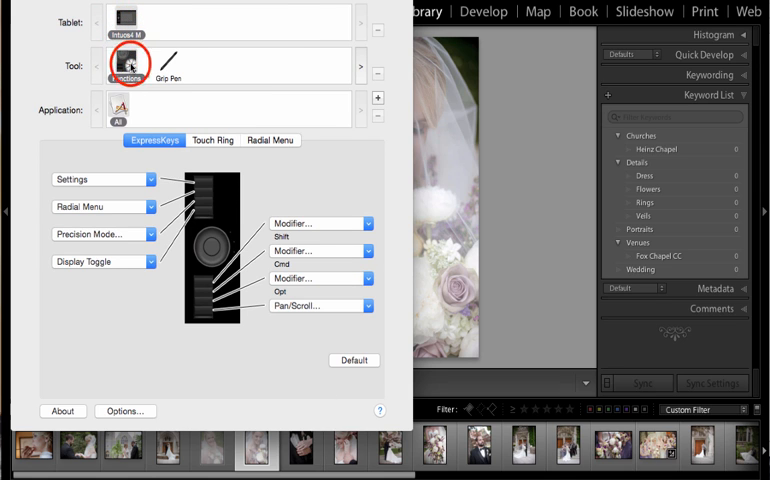
mouse_move(185, 122)
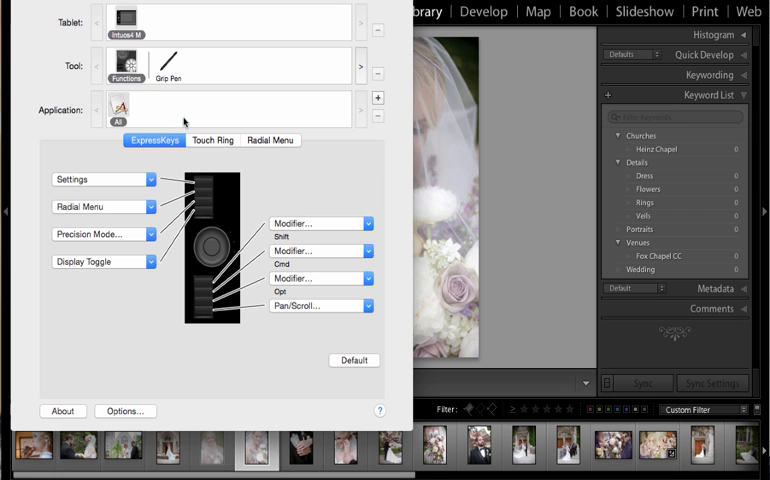
mouse_move(184, 120)
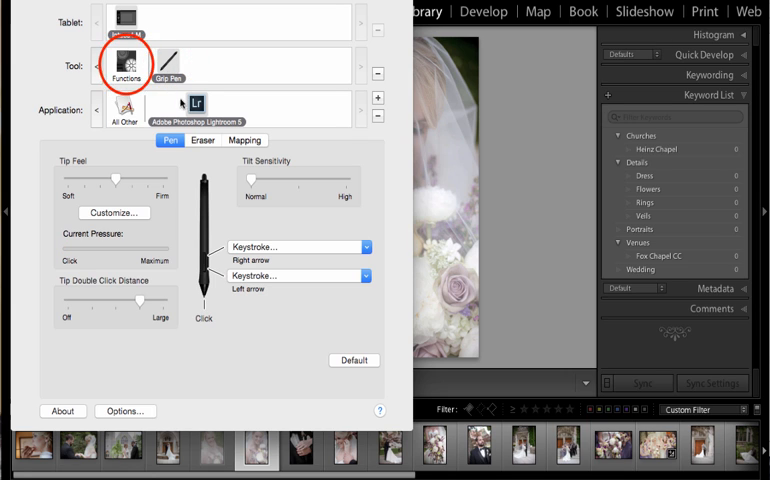
left_click(125, 67)
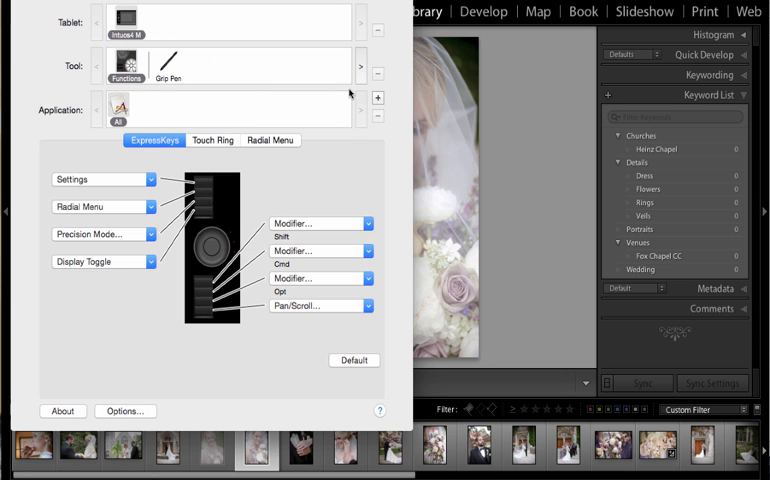
mouse_move(377, 98)
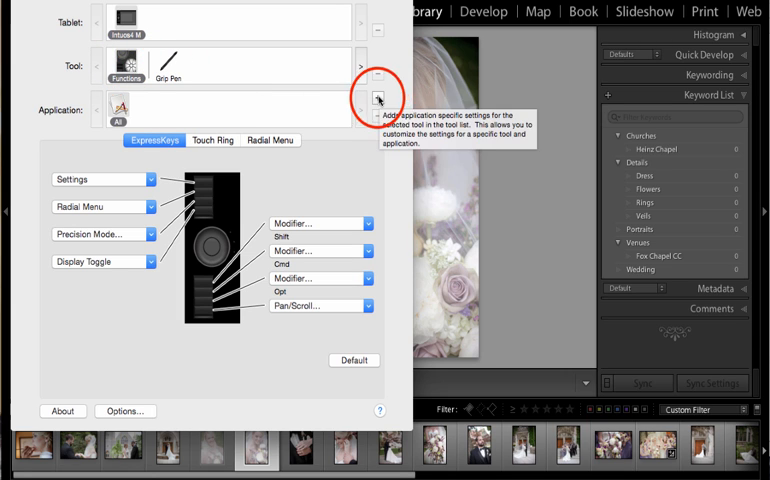
Add Lightroom 5 to the ExpressKeys application list and select its Lr icon
left_click(380, 99)
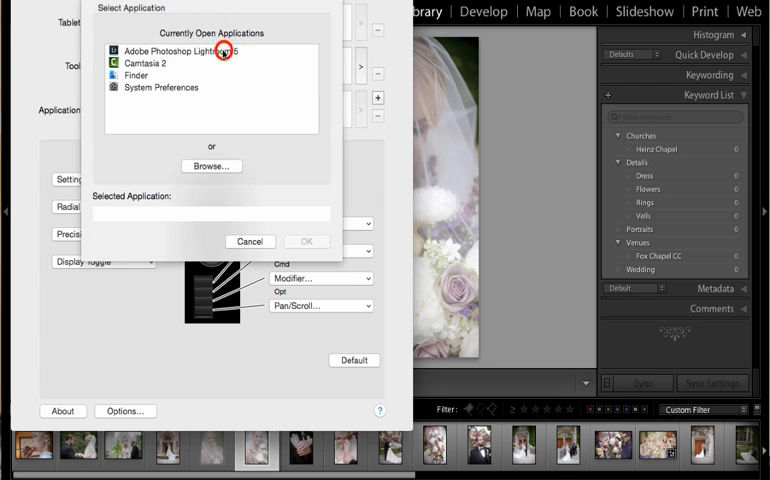
left_click(250, 241)
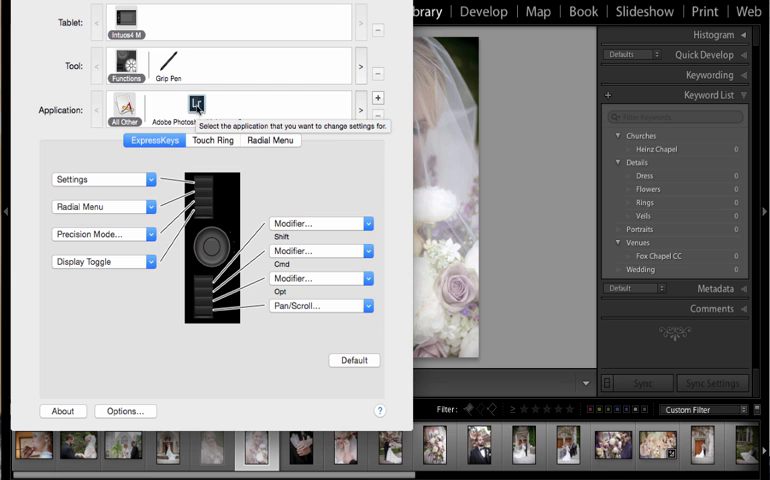
left_click(197, 105)
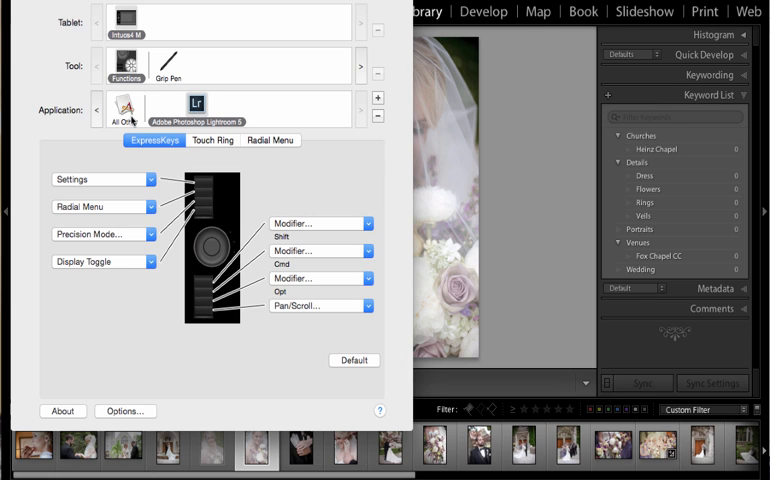
mouse_move(199, 102)
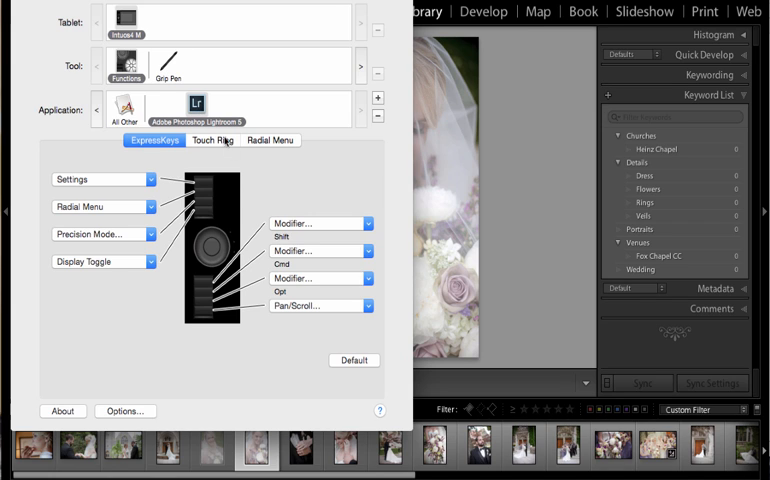
mouse_move(295, 330)
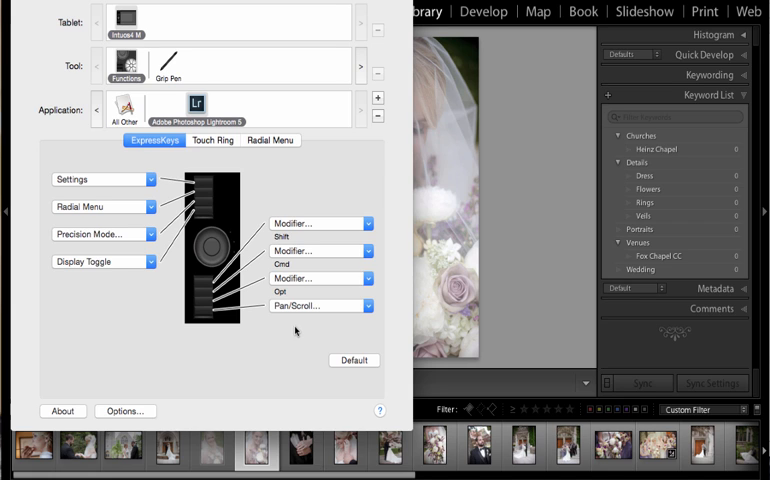
mouse_move(229, 330)
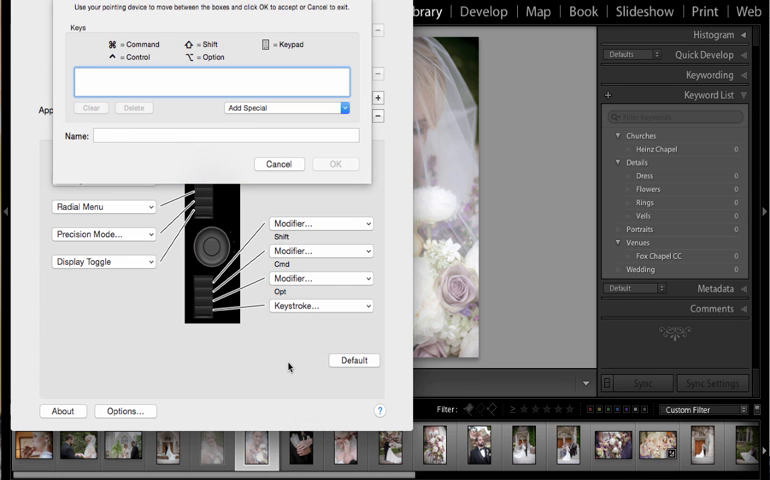
Set Lightroom's bottom ExpressKey to an x keystroke named 'Reject'
type("x")
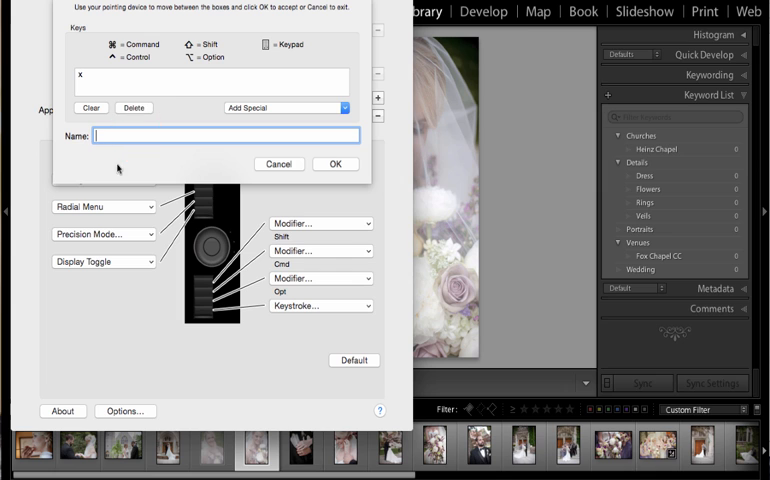
type("Reject")
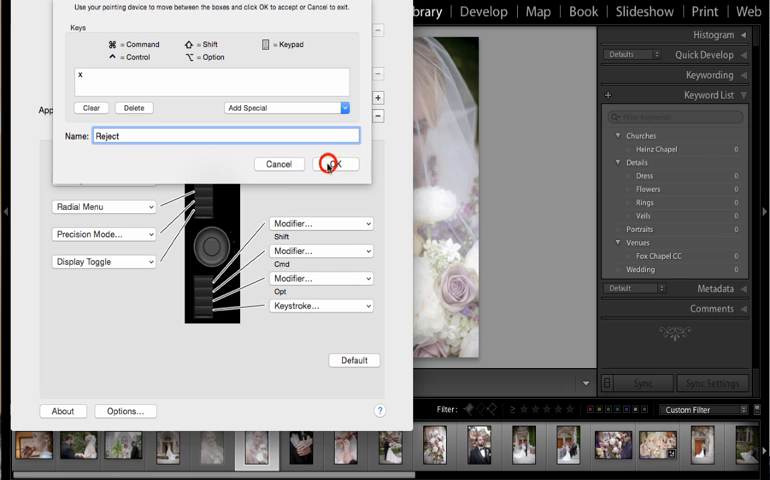
left_click(334, 163)
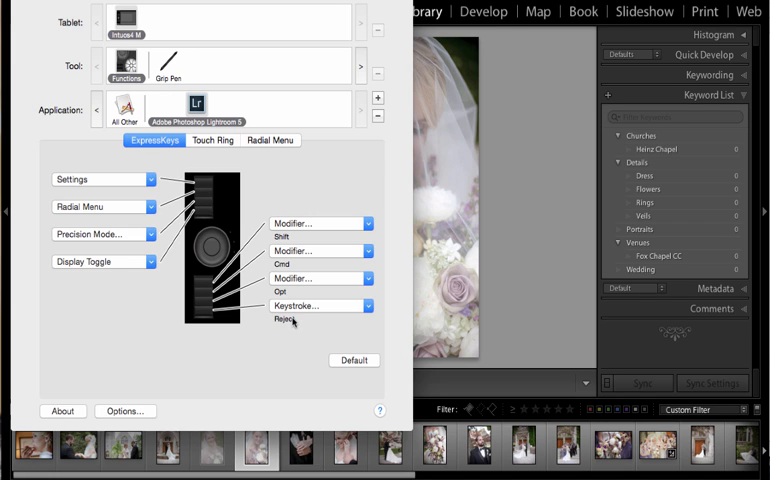
mouse_move(293, 320)
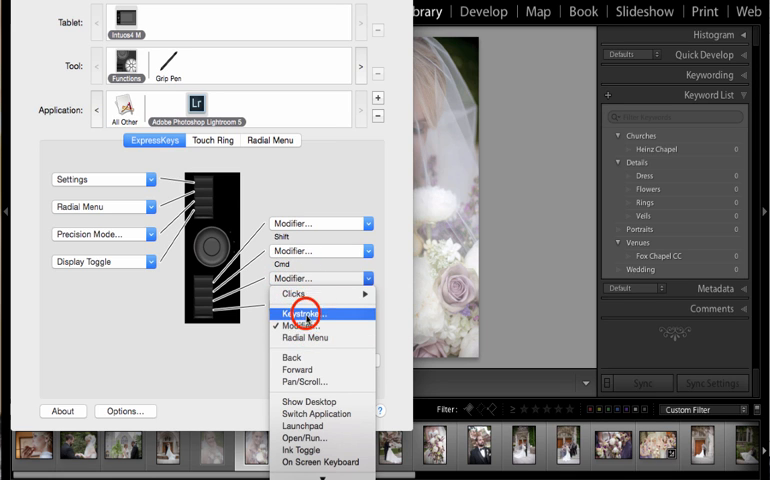
Give the Opt ExpressKey an n keystroke 'Survey' and the Cmd key a c keystroke 'Compare'
left_click(305, 314)
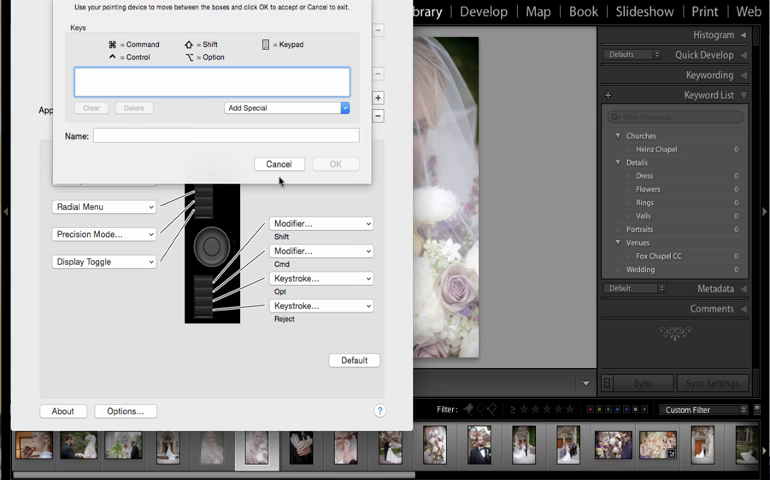
type("n")
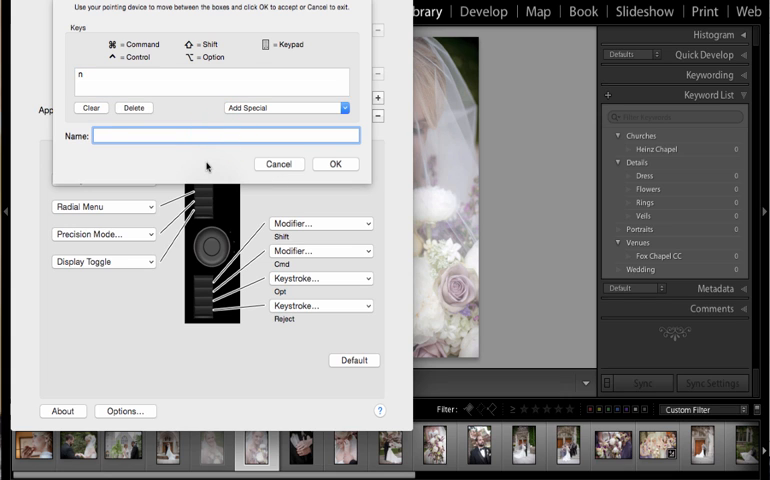
left_click(279, 163)
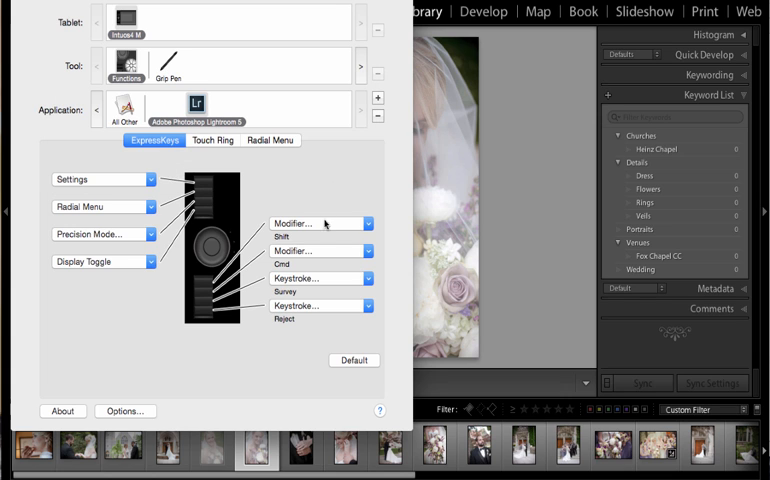
mouse_move(338, 251)
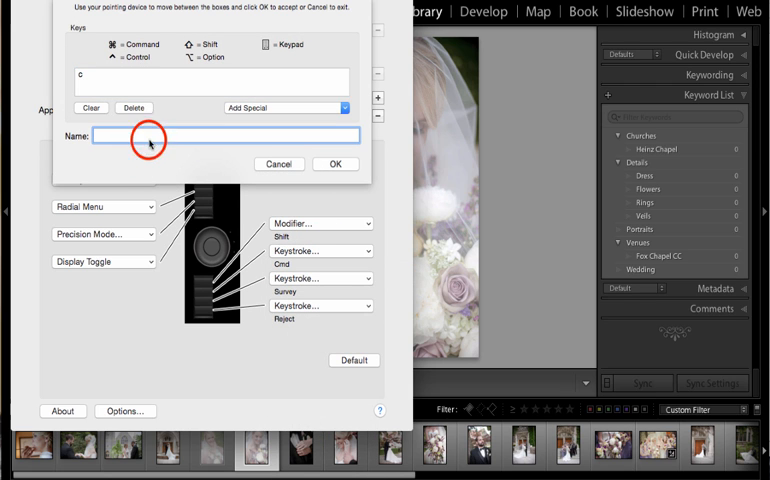
mouse_move(130, 170)
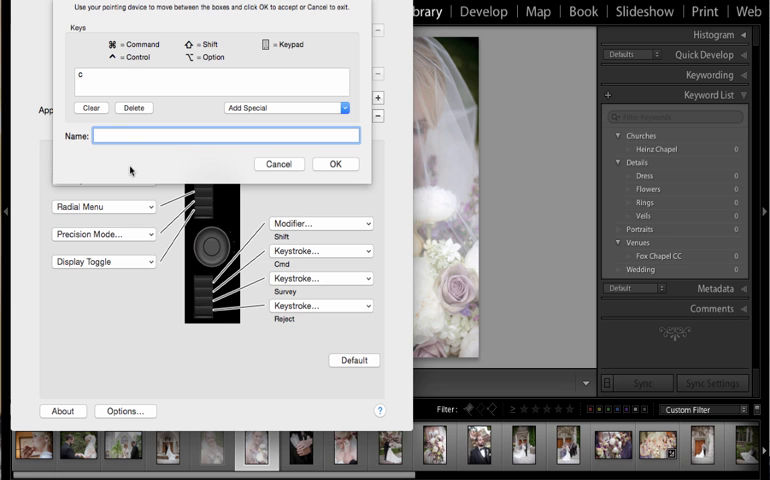
type("Compare")
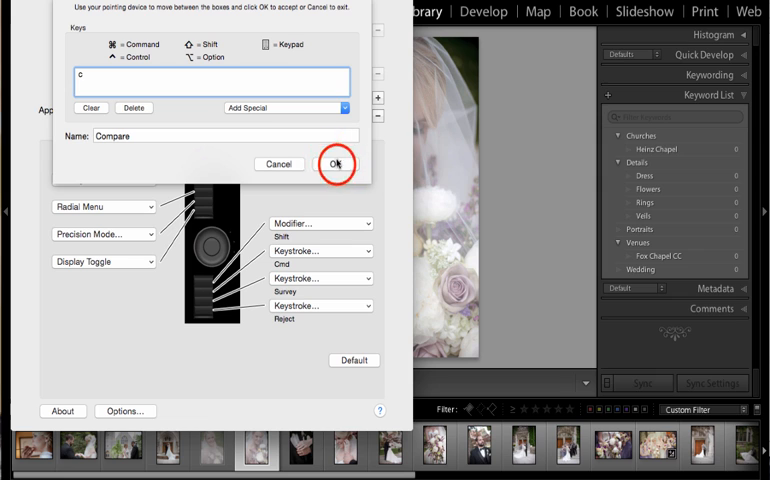
left_click(335, 163)
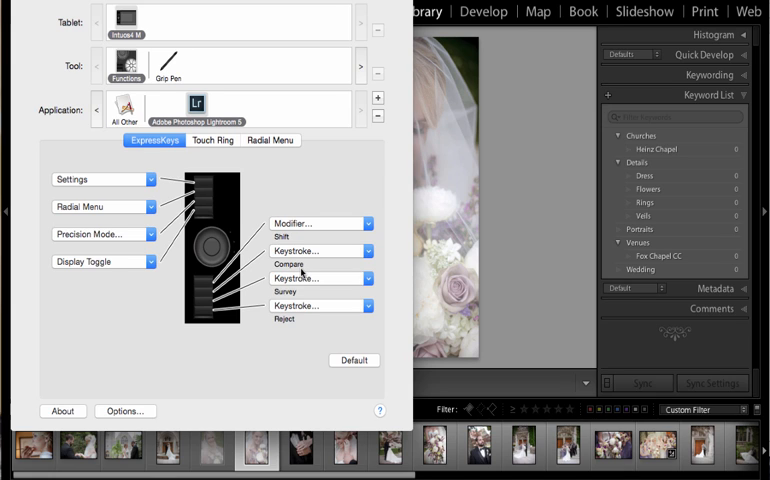
mouse_move(320, 251)
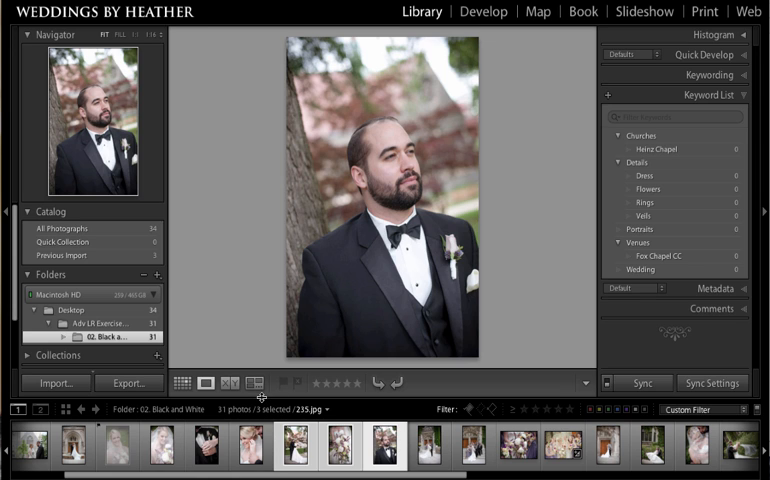
Test the Survey and Compare ExpressKeys on three selected wedding photos in the Library
left_click(229, 382)
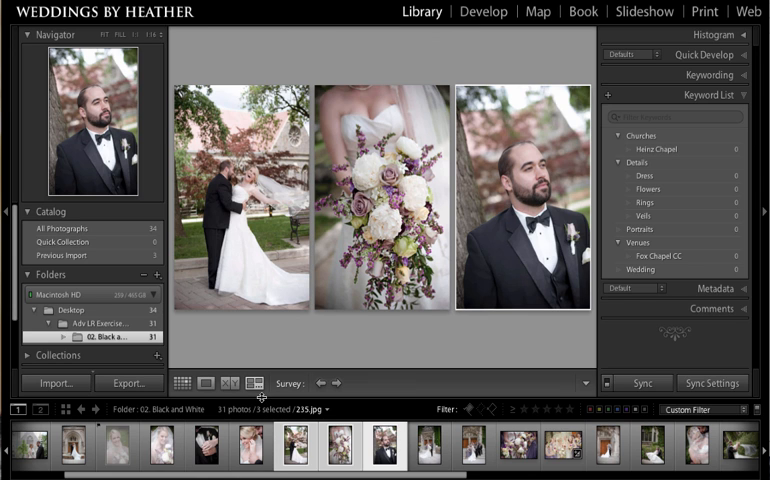
left_click(229, 382)
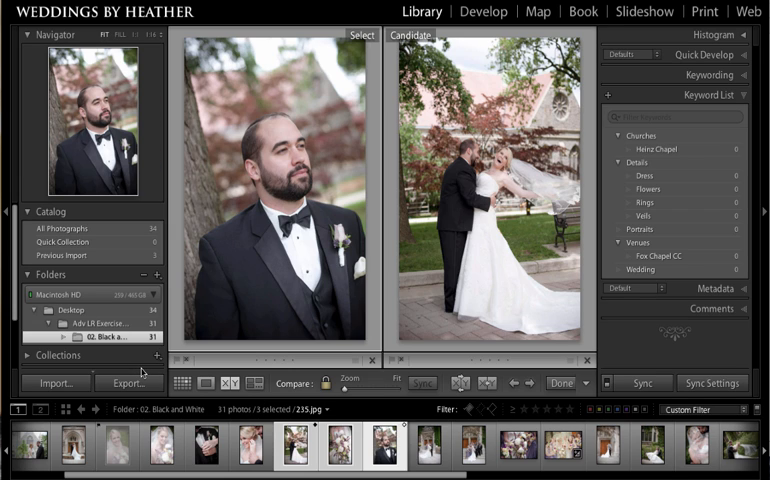
left_click(184, 383)
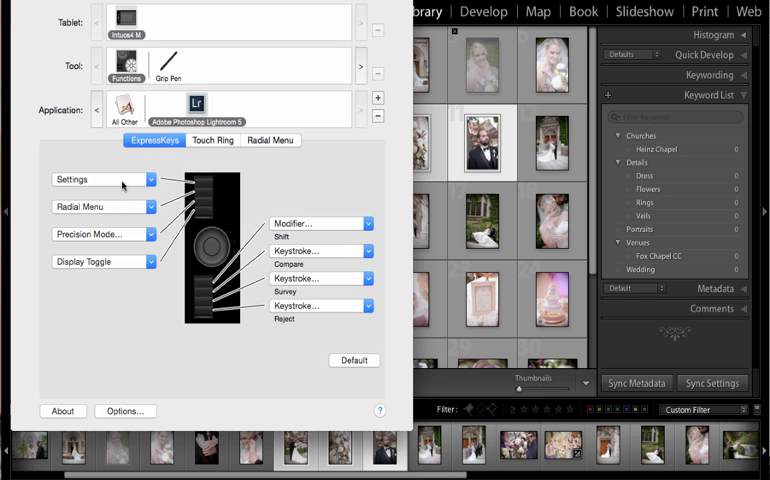
mouse_move(125, 186)
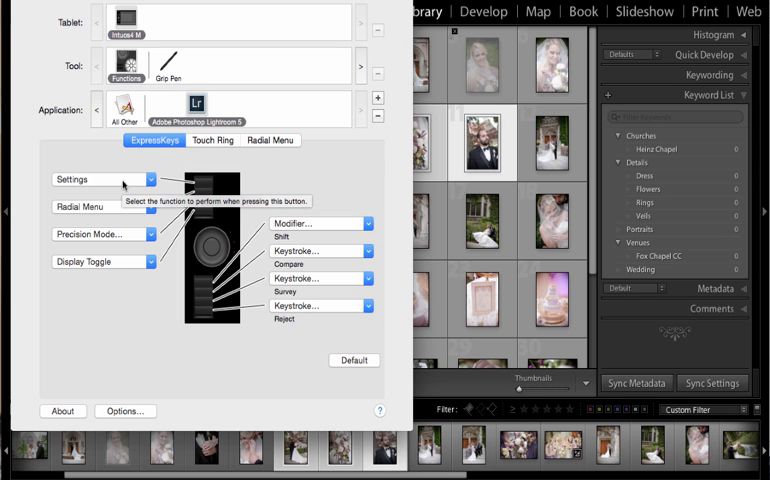